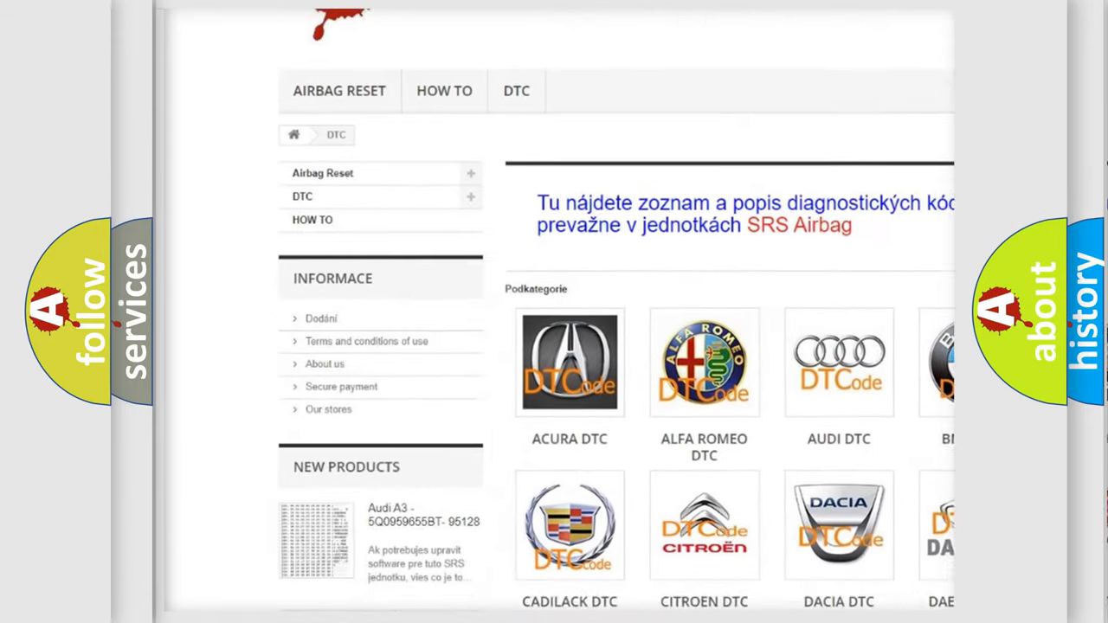
pyautogui.scroll(-3)
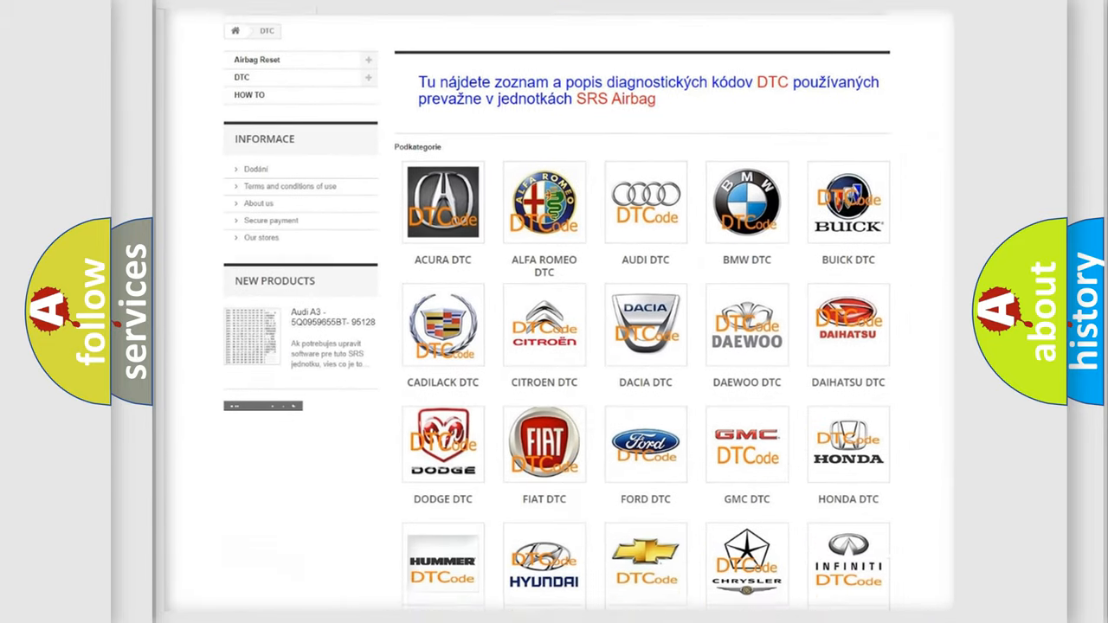
pyautogui.scroll(-3)
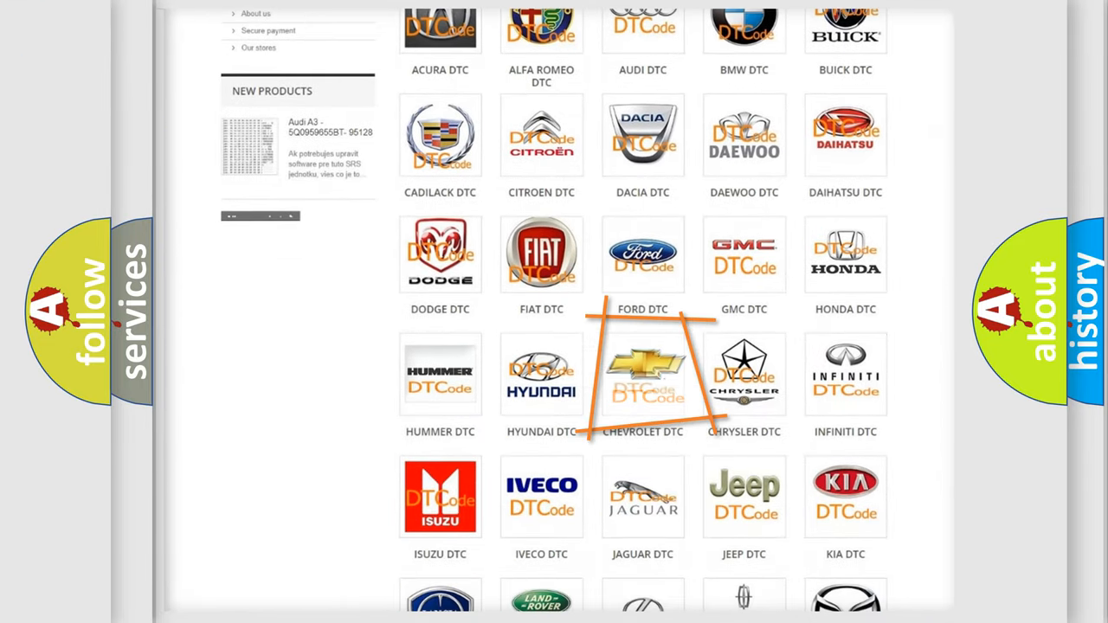